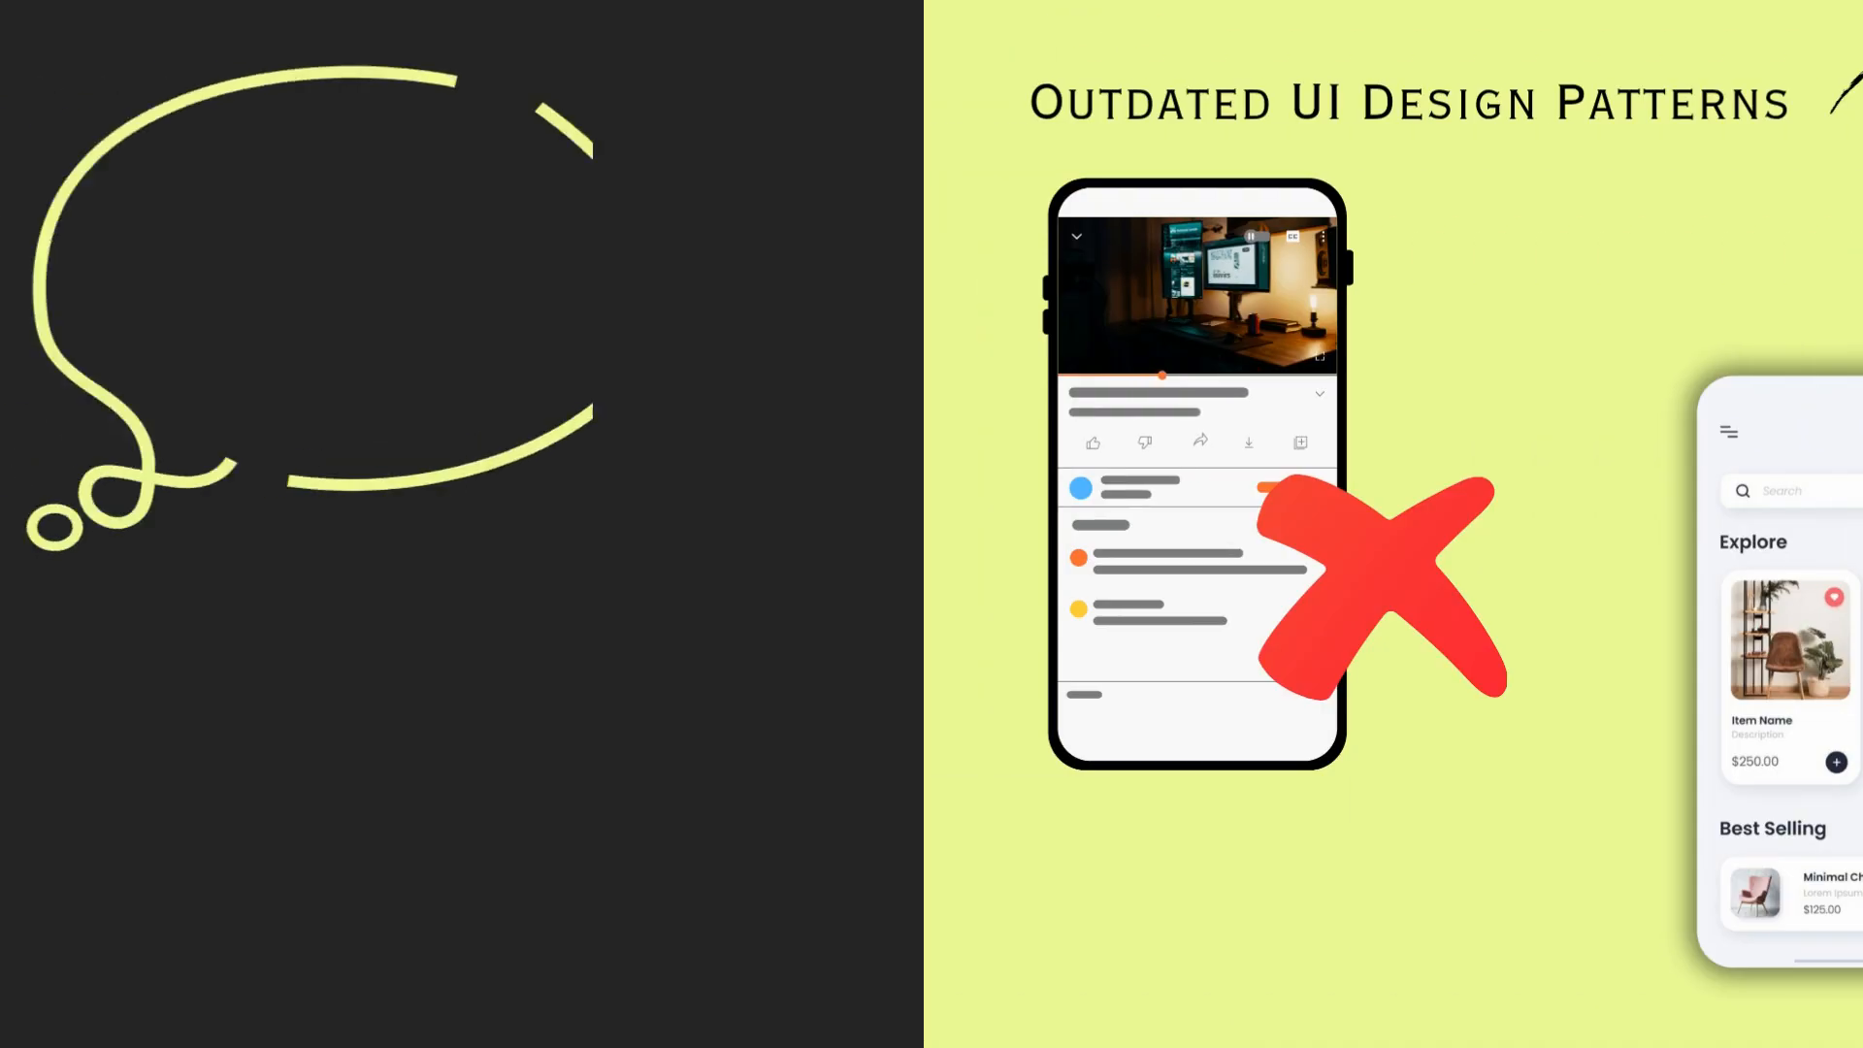
Advance the slideshow to the Outdated UI Designs slide with three purple sign-up screens.
{"action": "key", "text": "Right"}
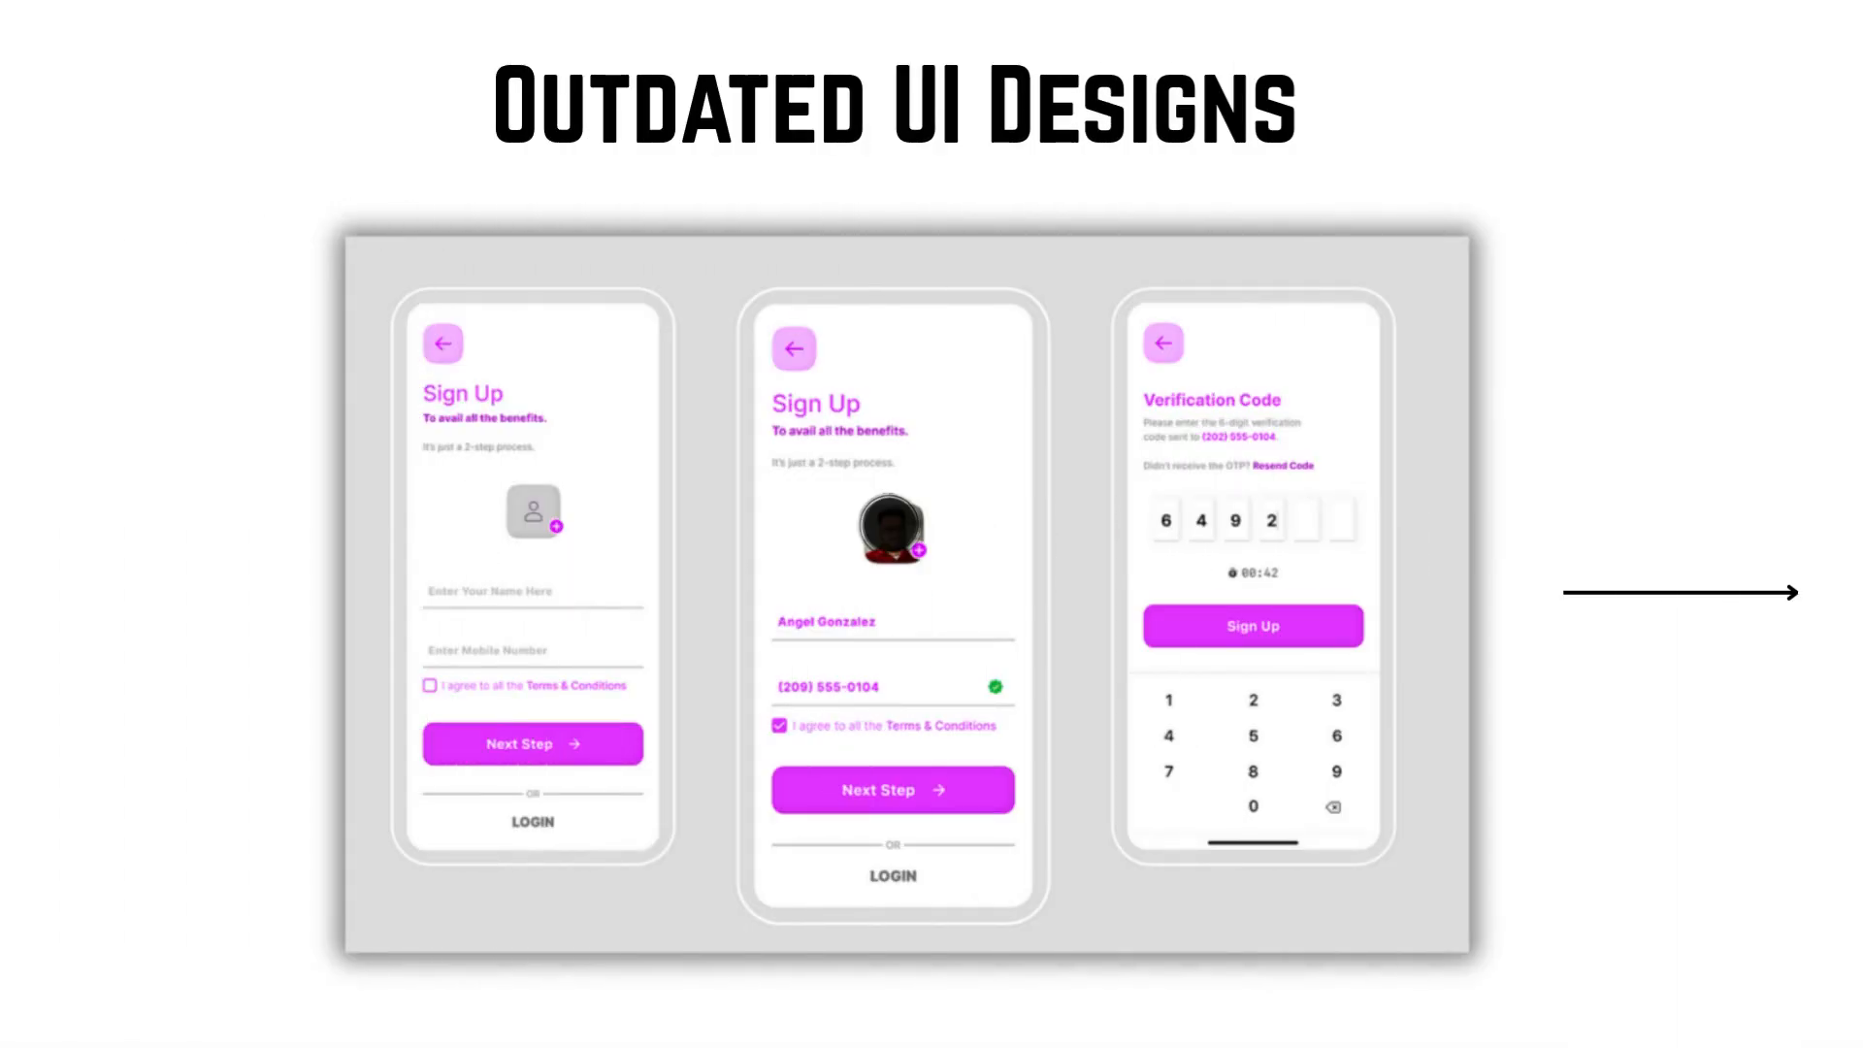
{"action": "scroll", "scroll_direction": "right", "scroll_amount": 3}
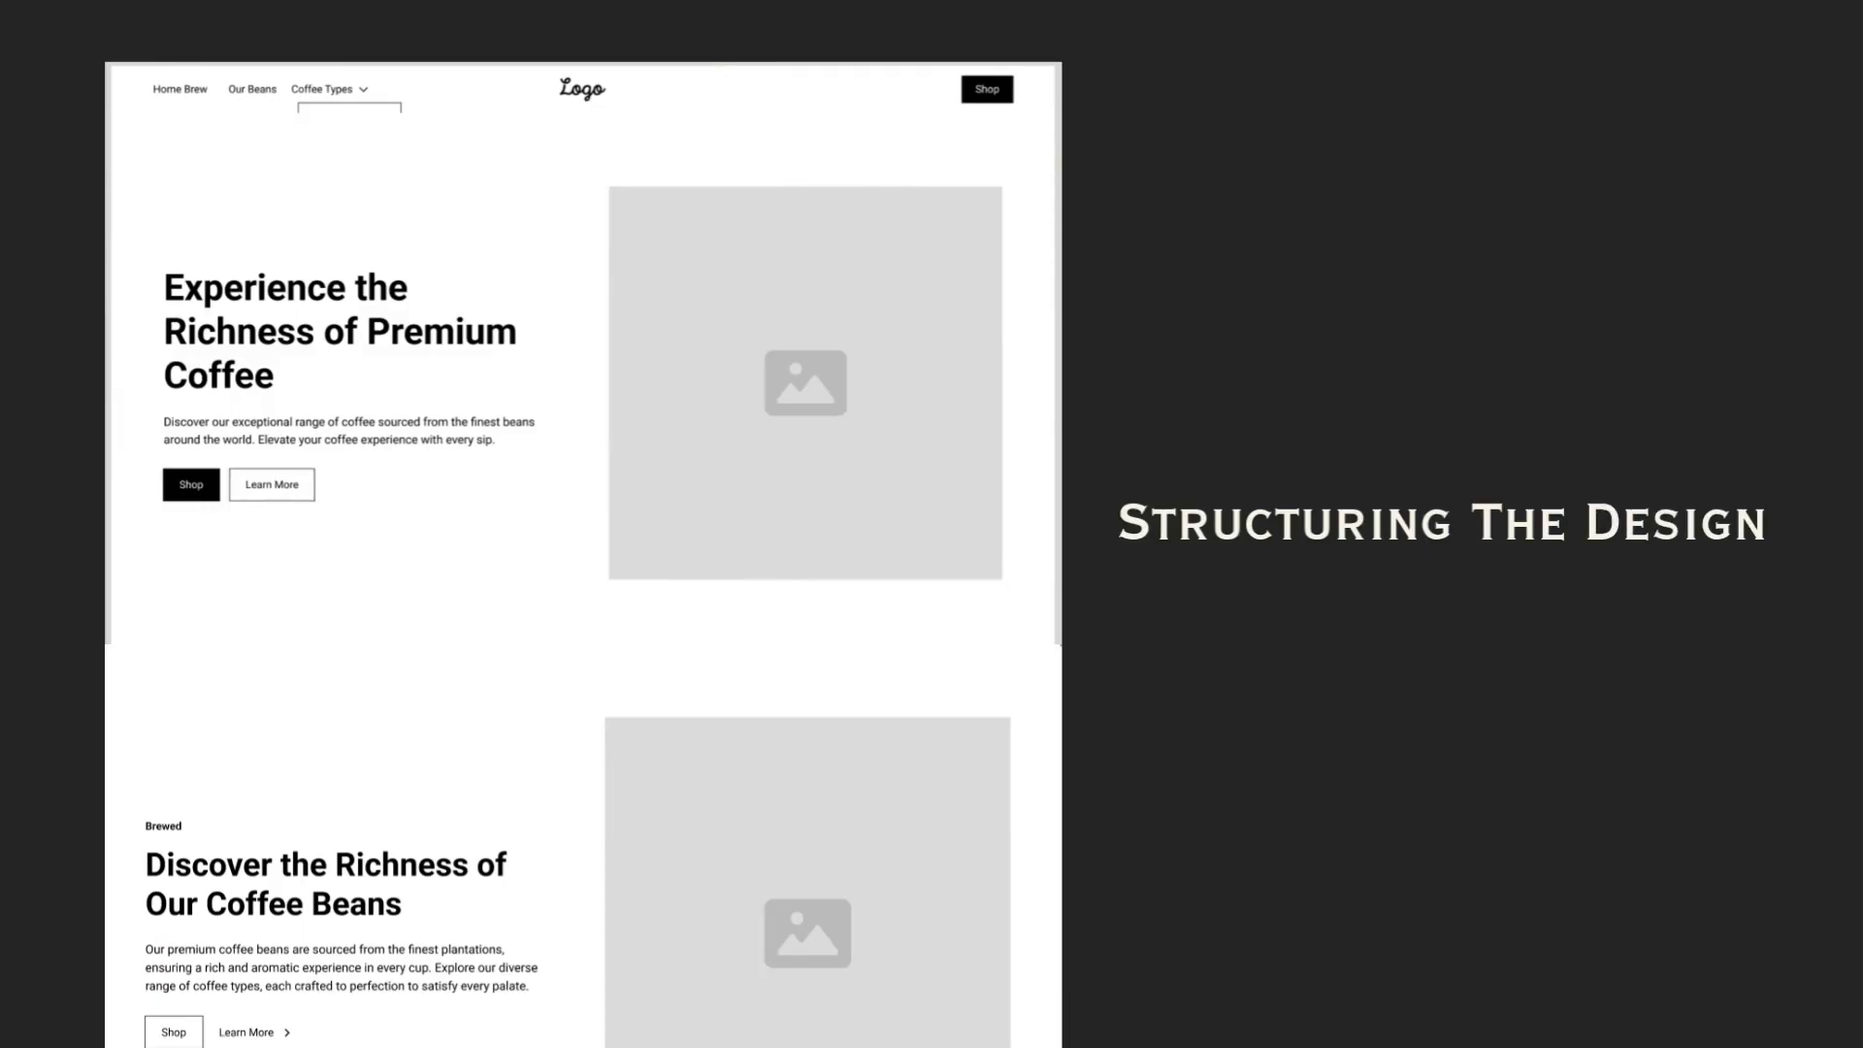
Scroll the coffee home page wireframe from the hero down to the coffee features section.
{"action": "scroll", "scroll_direction": "down", "scroll_amount": 3}
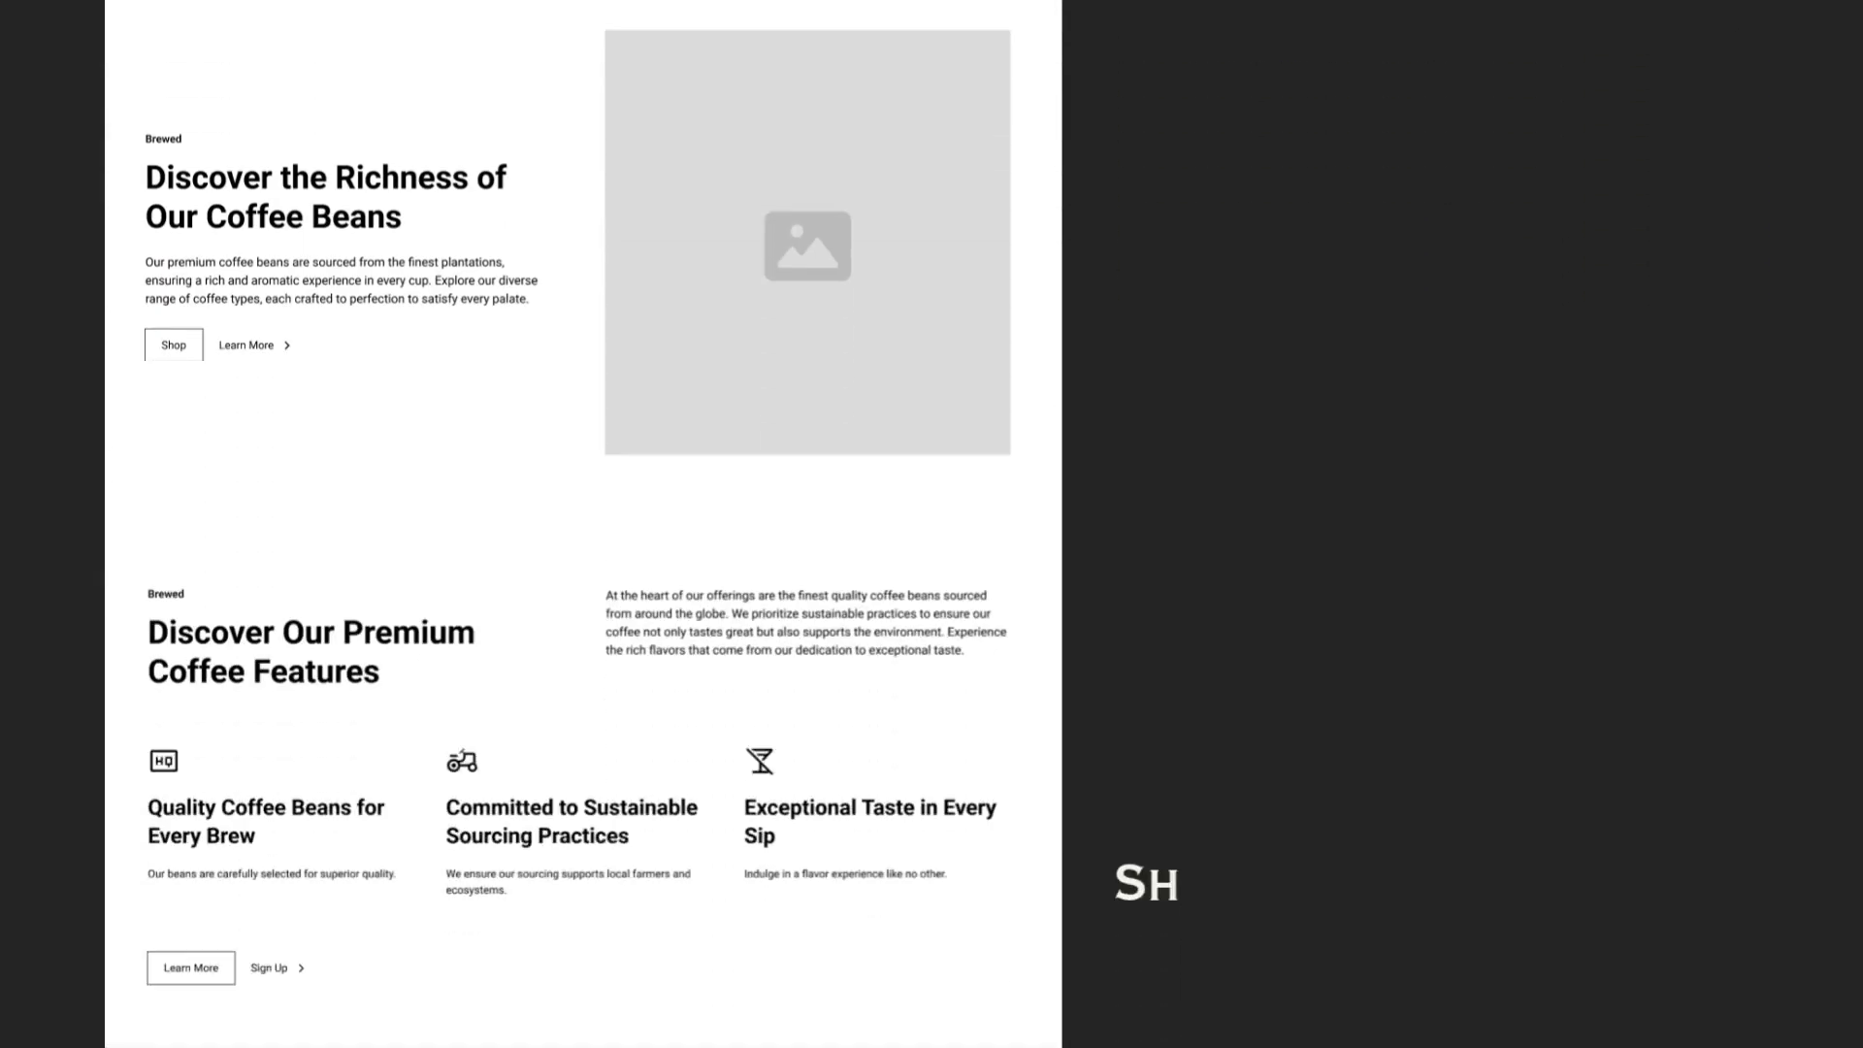
{"action": "scroll", "scroll_direction": "down", "scroll_amount": 3}
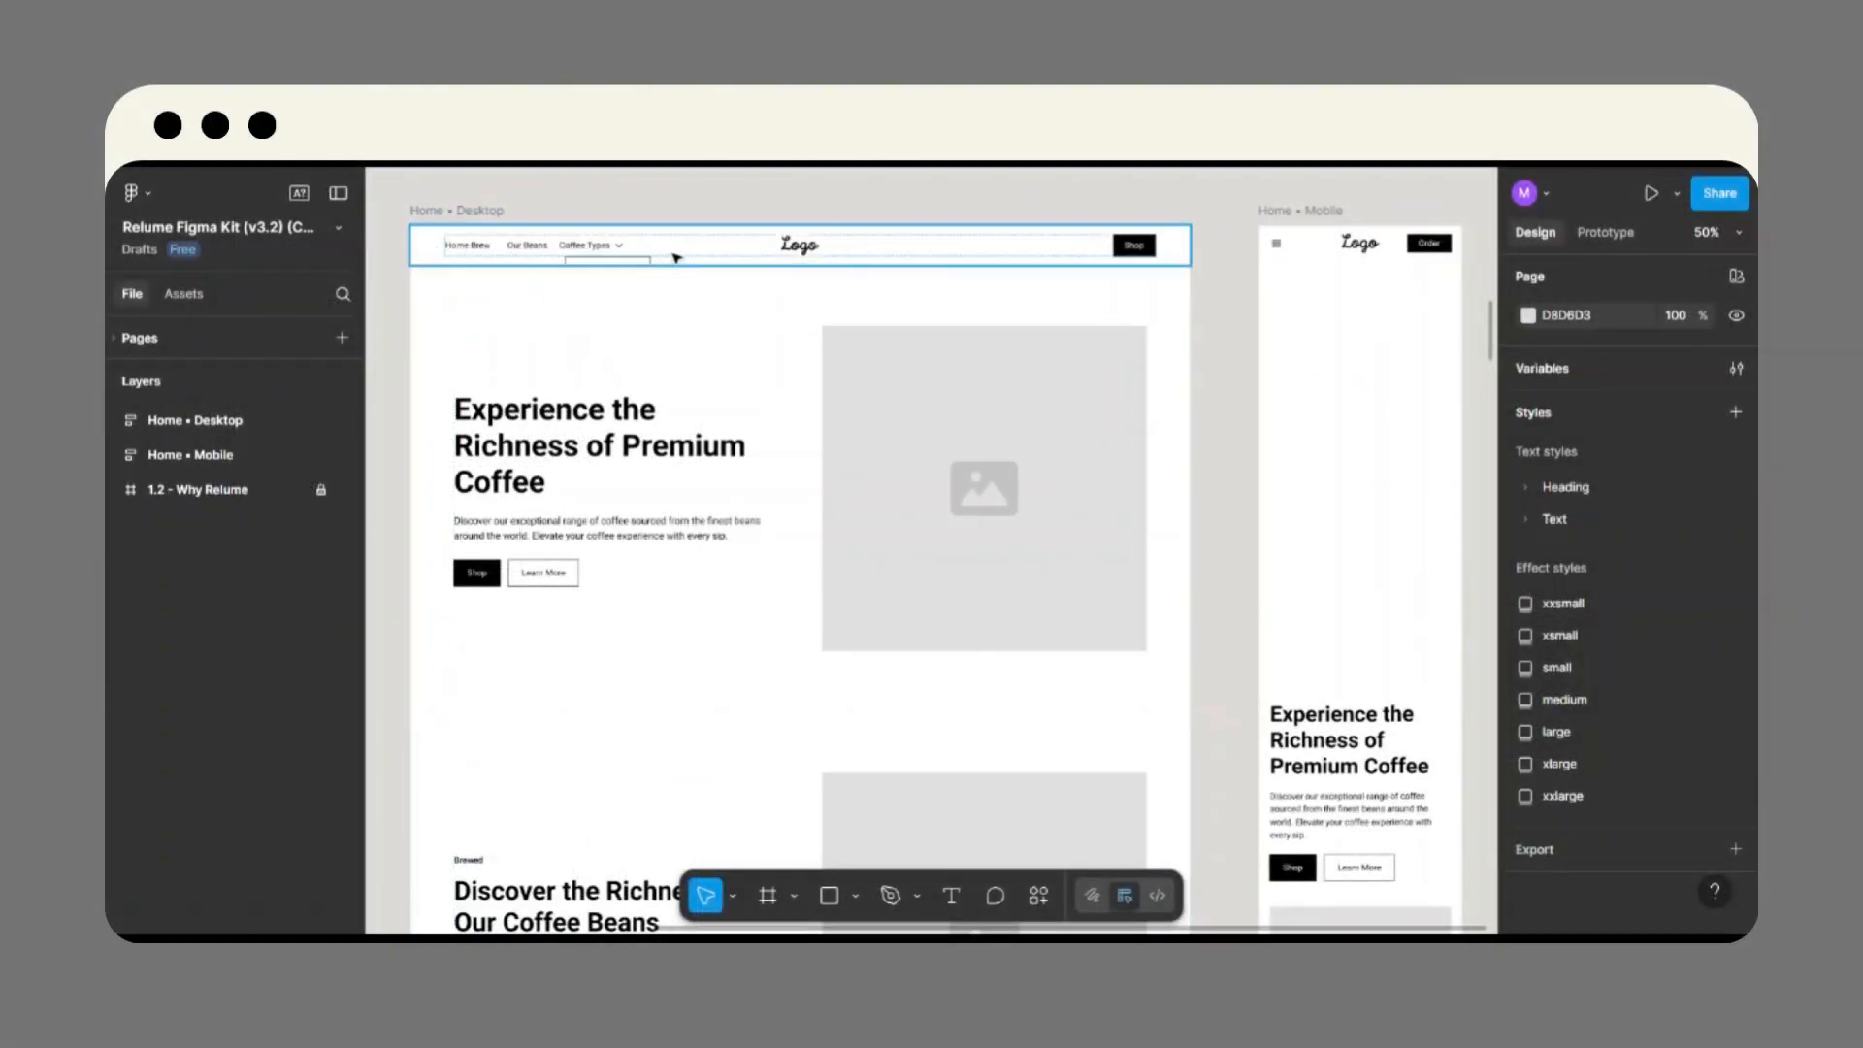
{"action": "mouse_move", "coordinate": [1179, 264]}
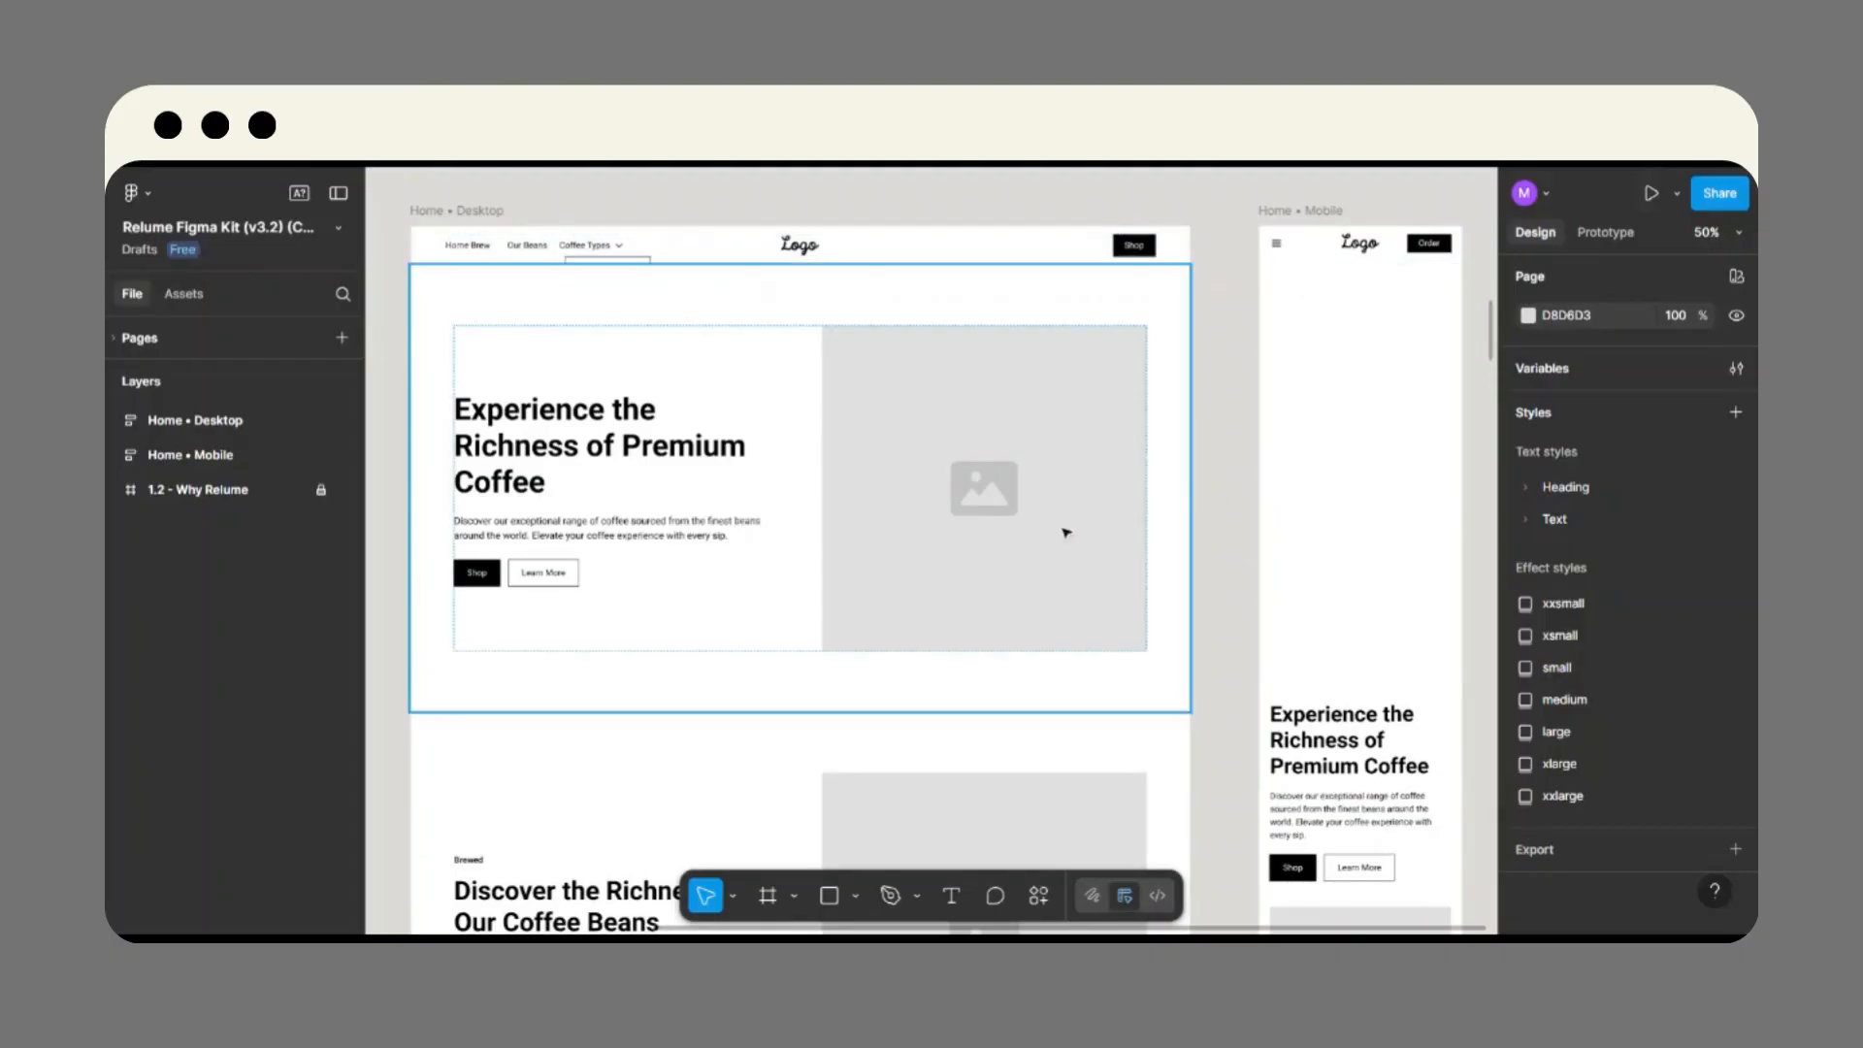
{"action": "scroll", "scroll_direction": "down", "scroll_amount": 3}
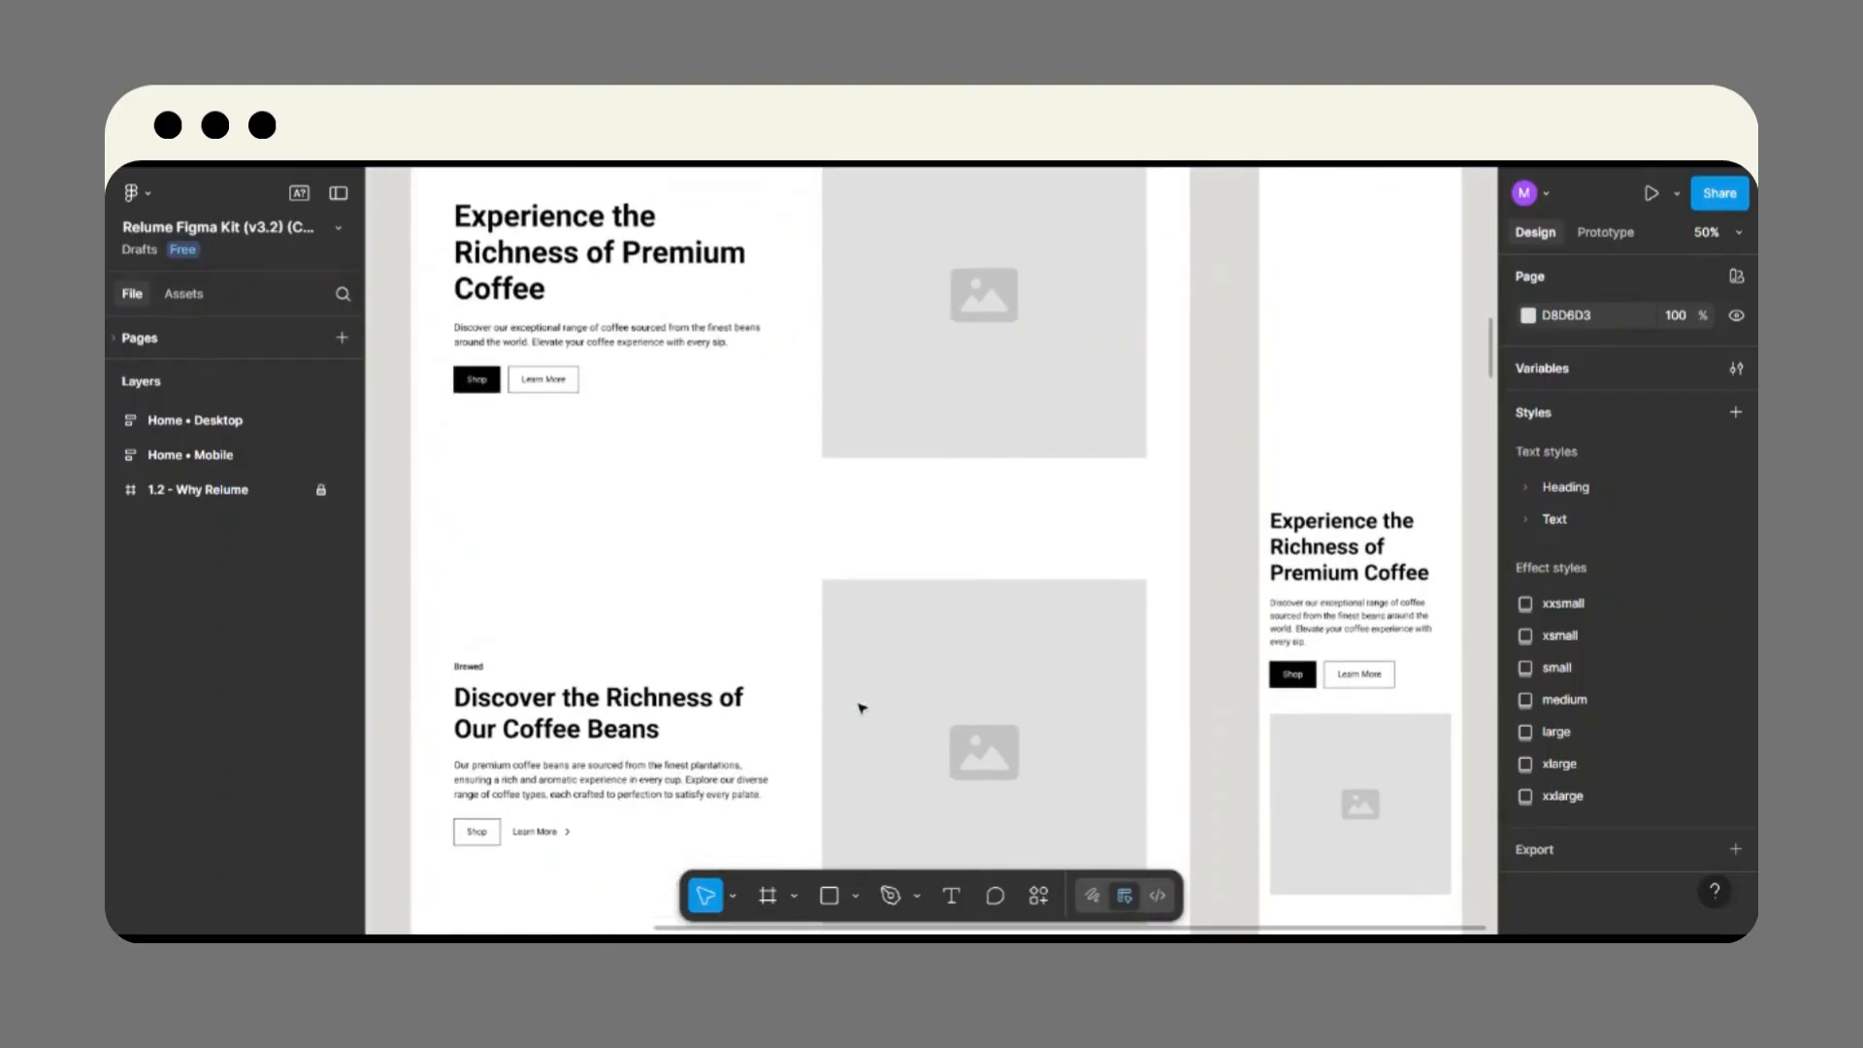
{"action": "scroll", "scroll_direction": "down", "scroll_amount": 3}
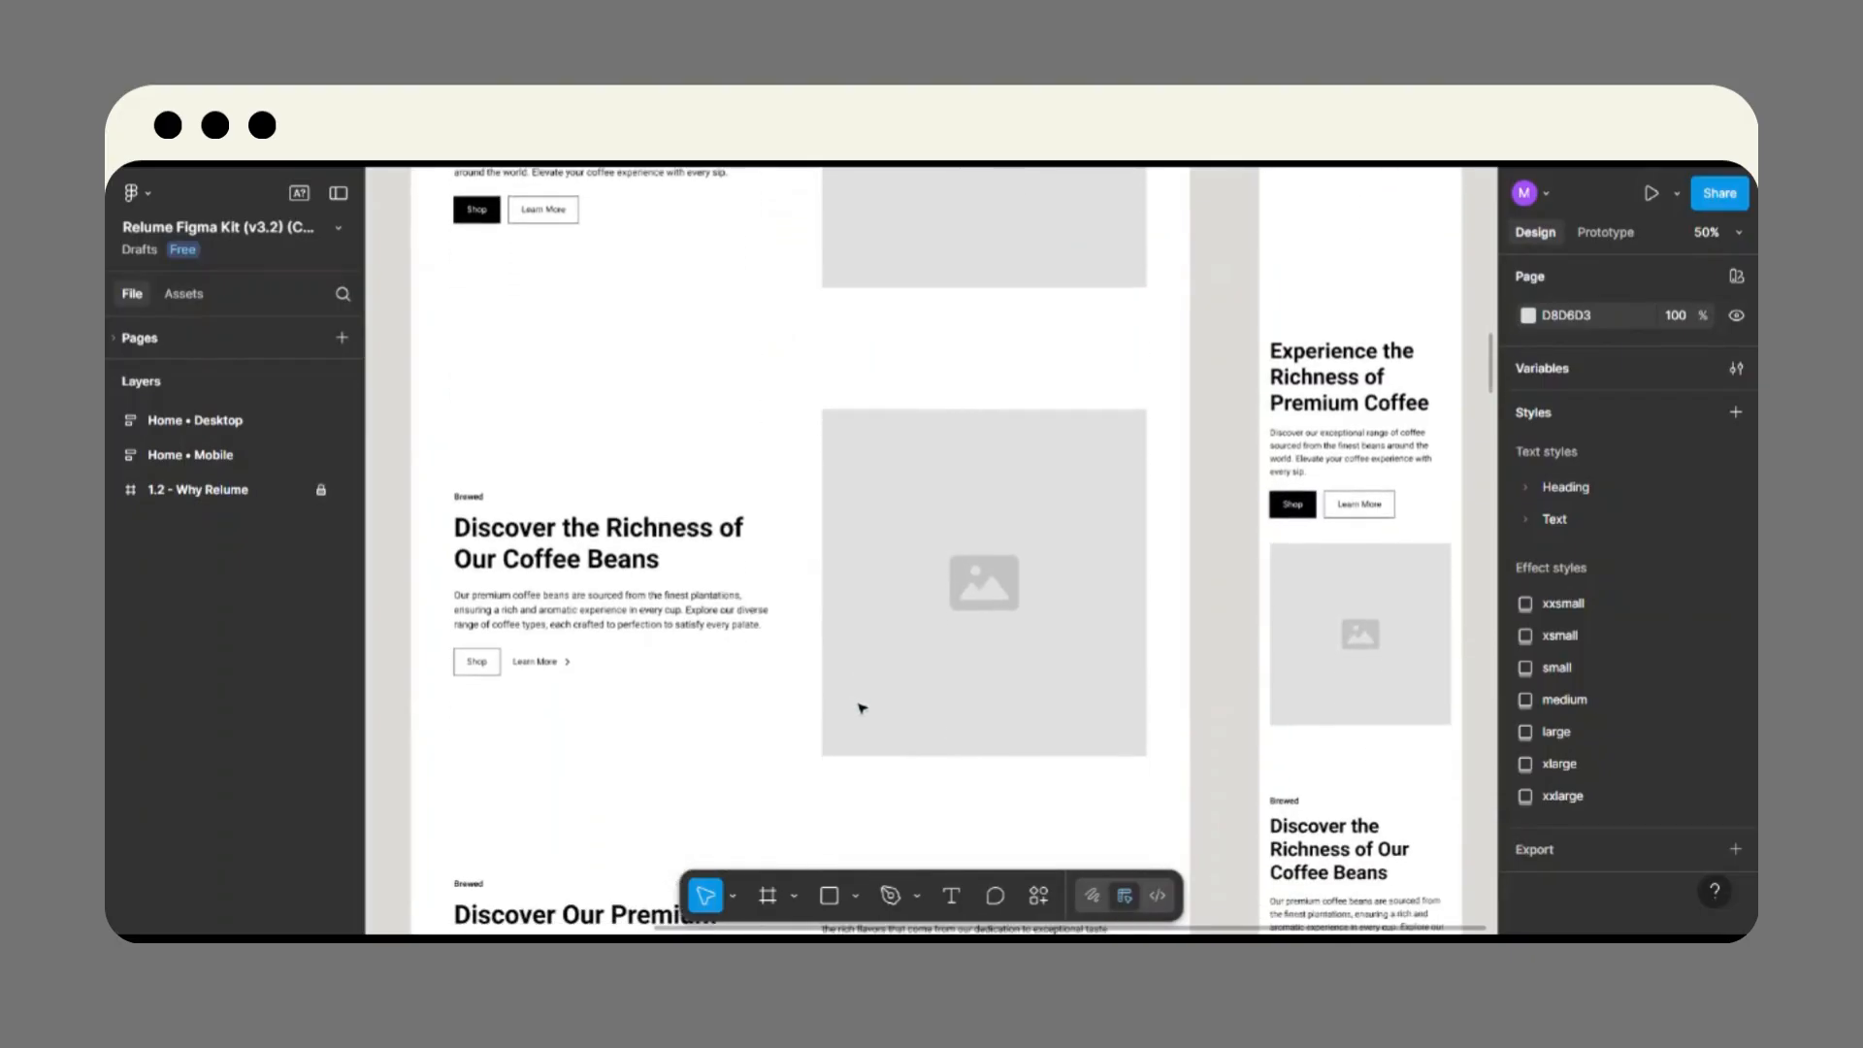
{"action": "scroll", "scroll_direction": "down", "scroll_amount": 3}
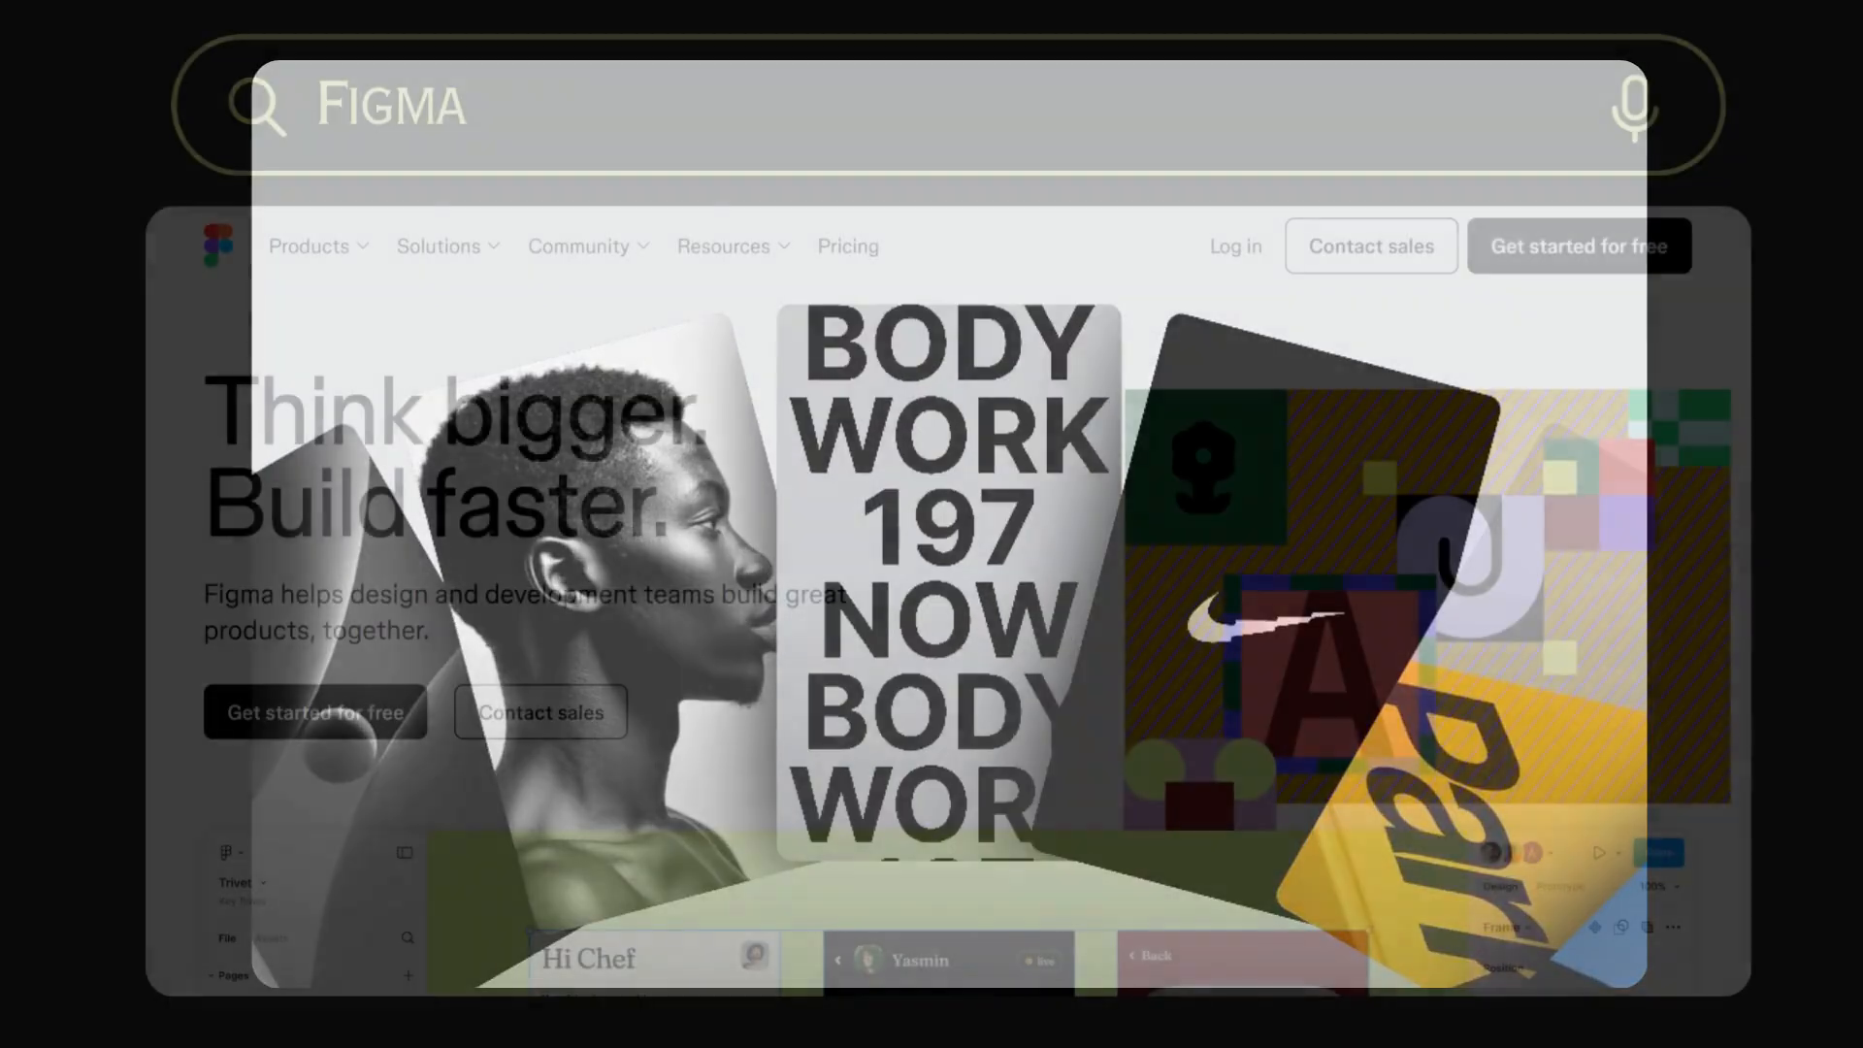
Scroll through Figma's Smart Animate design tutorial page.
{"action": "scroll", "scroll_direction": "down", "scroll_amount": 3}
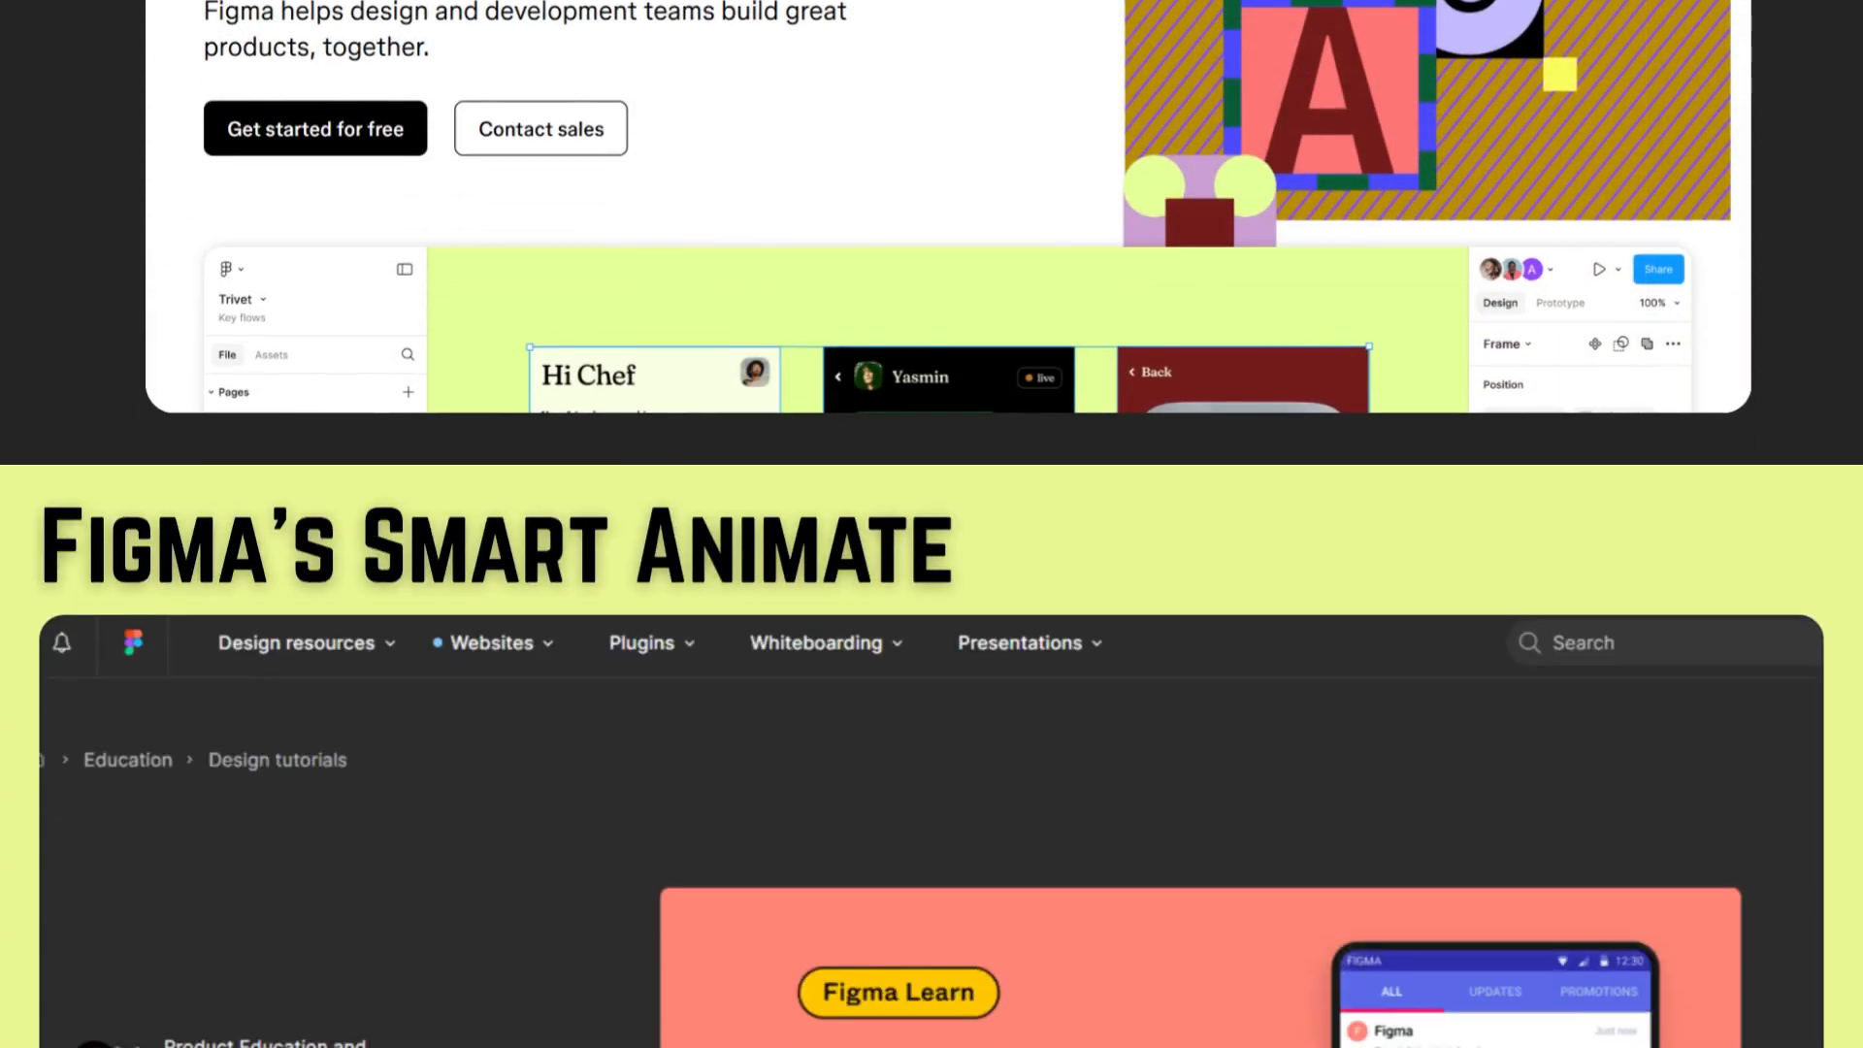
{"action": "scroll", "scroll_direction": "down", "scroll_amount": 3}
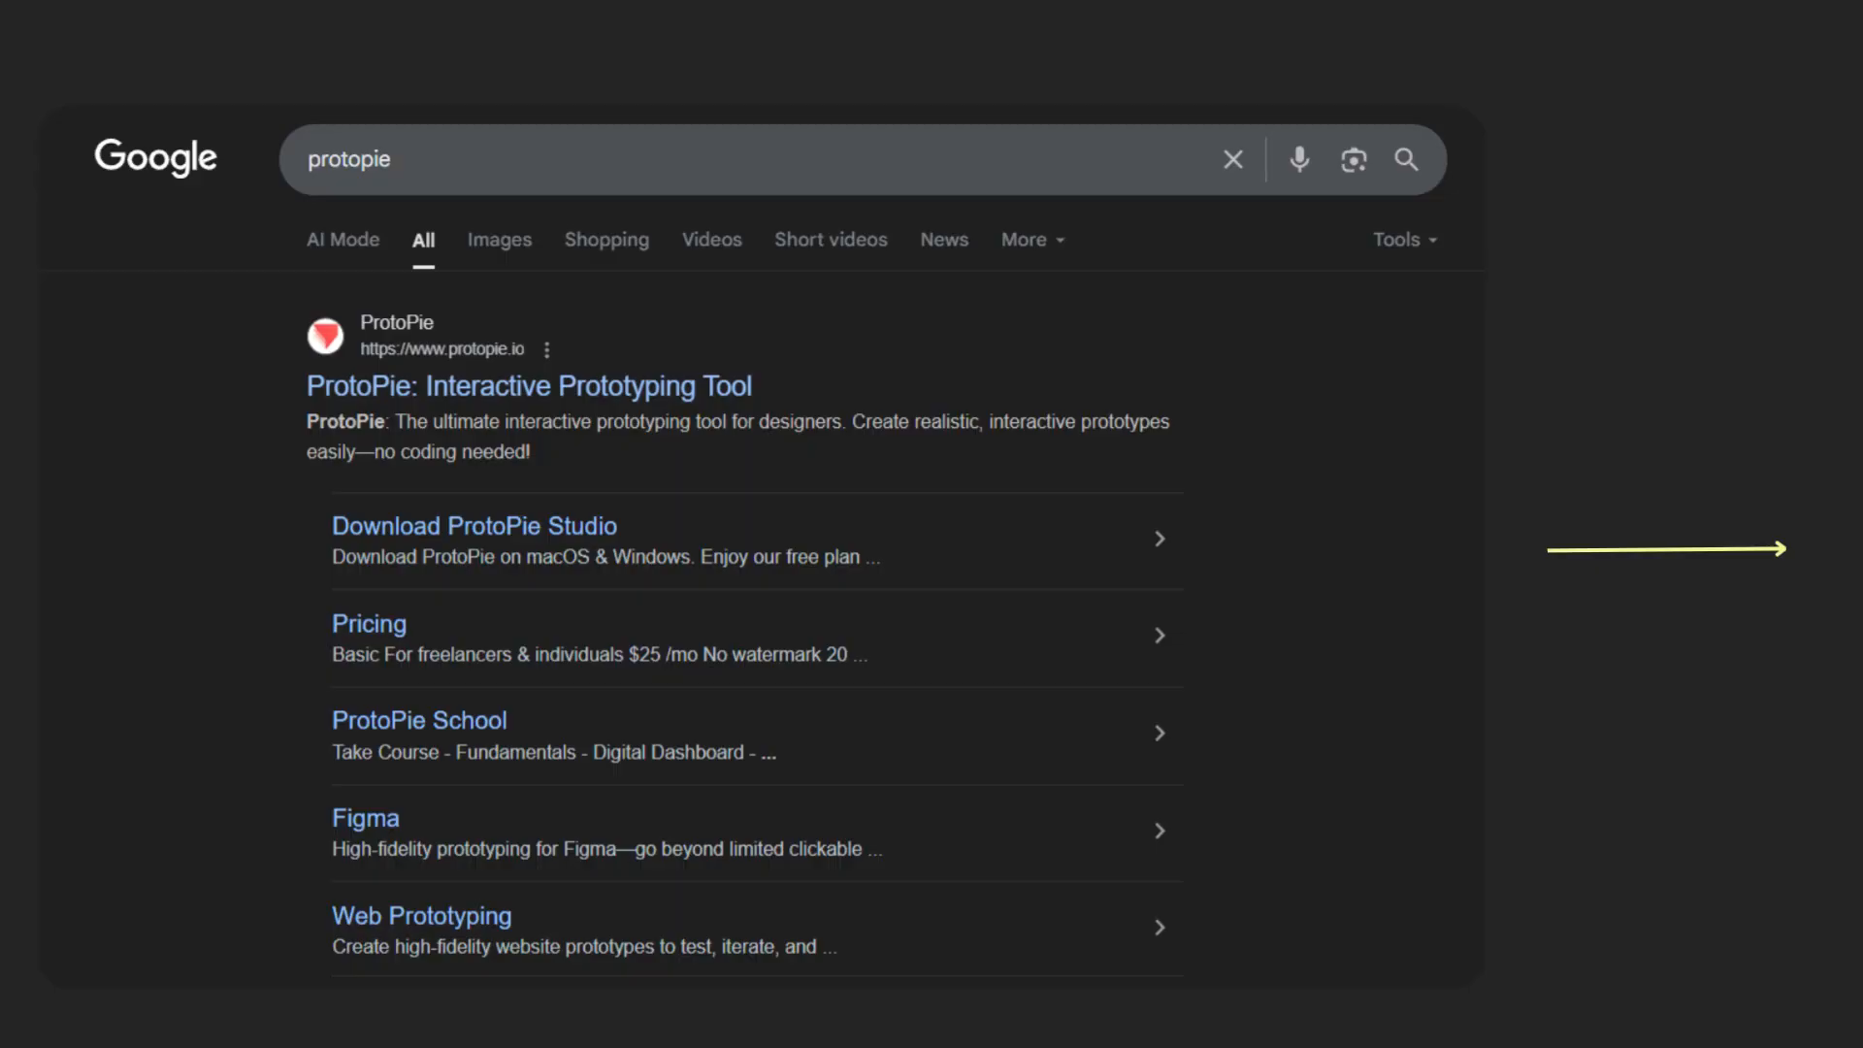
Choose the 'ProtoPie: Interactive Prototyping Tool' result from the protopie Google search.
{"action": "left_click", "coordinate": [528, 385]}
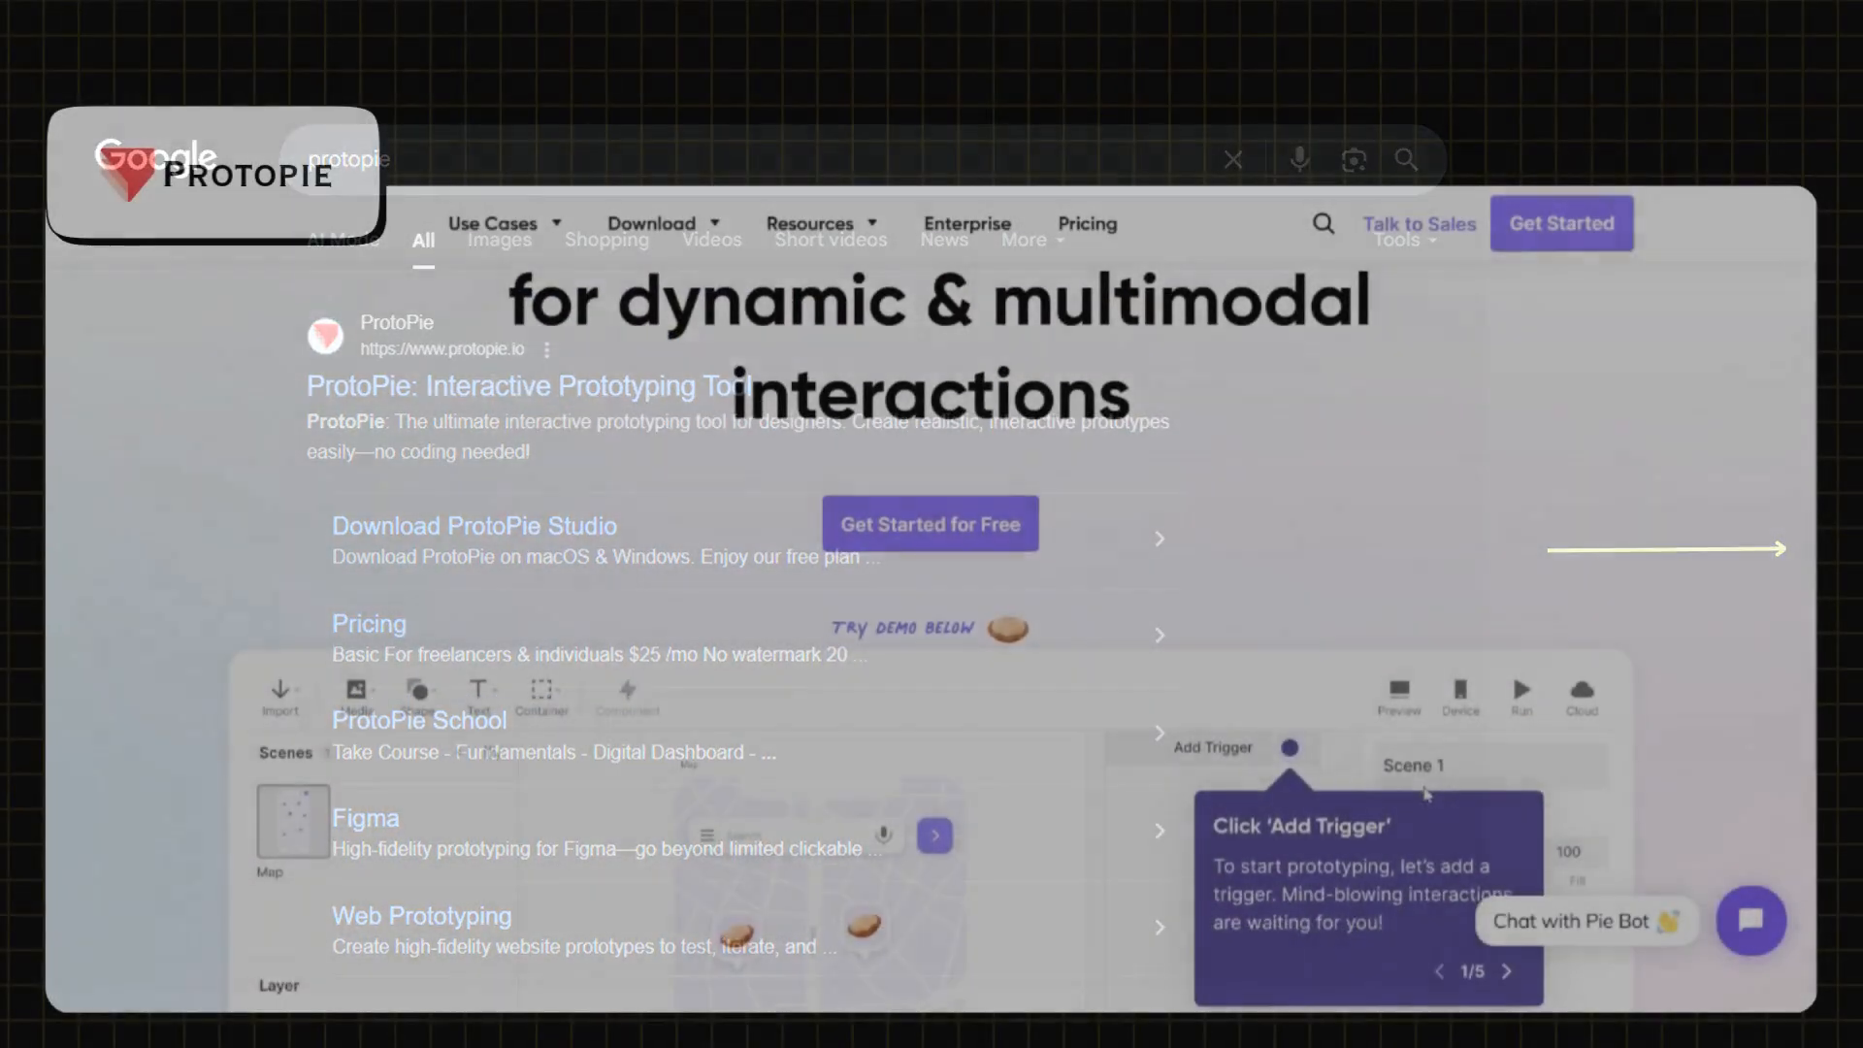